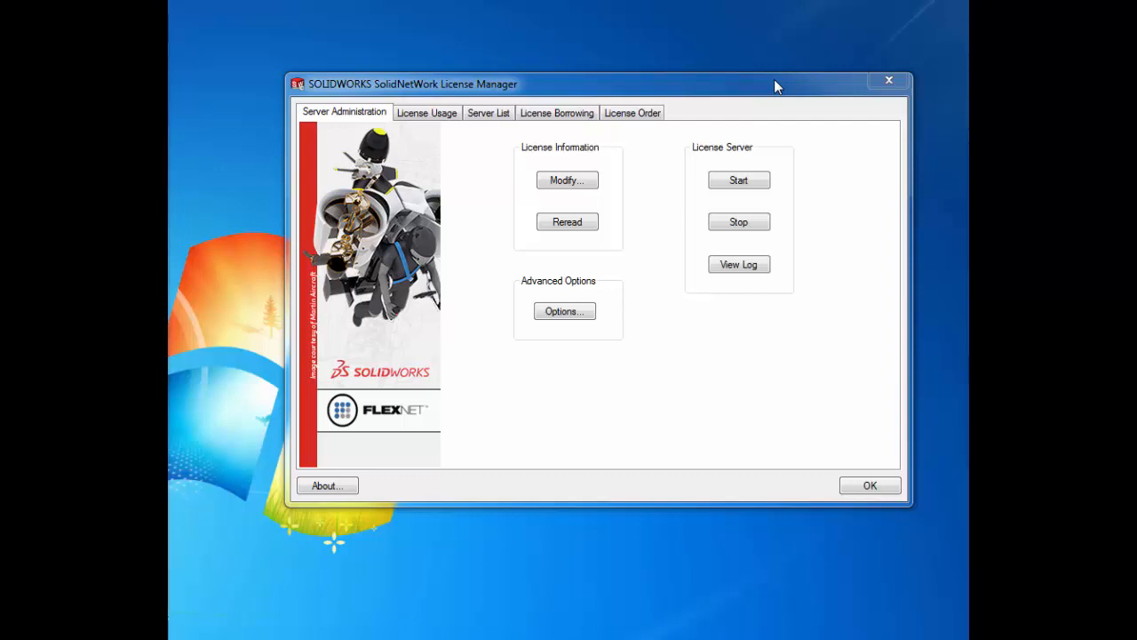
mouse_move(768, 86)
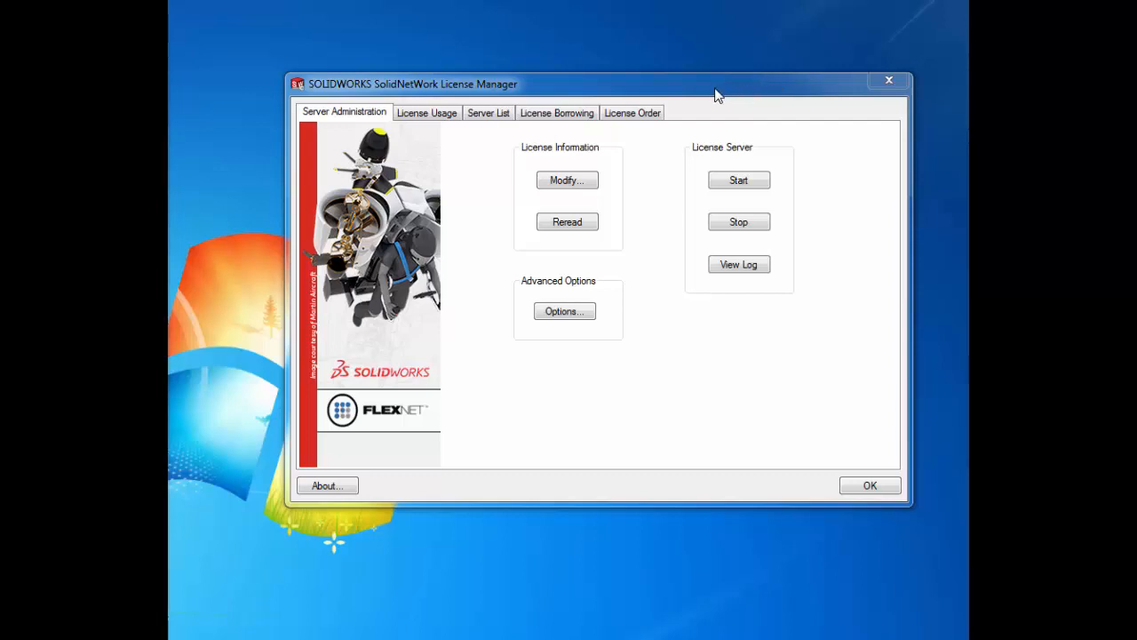
Step: Start modifying the server's license information from the Server Administration tab
left_click_drag(718, 84, 682, 78)
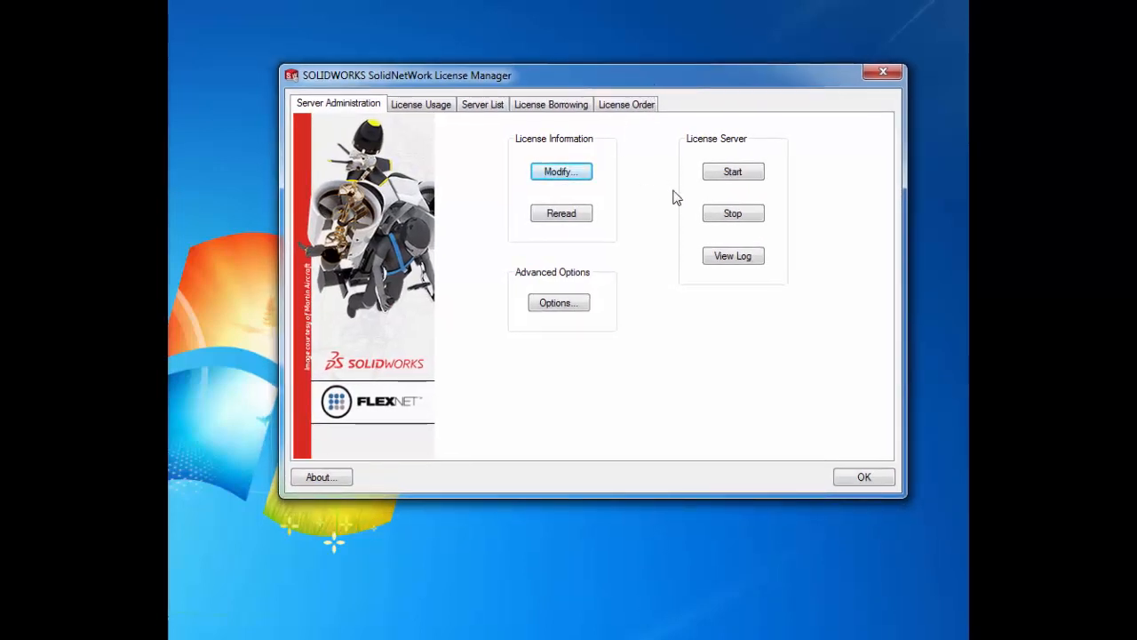
mouse_move(606, 175)
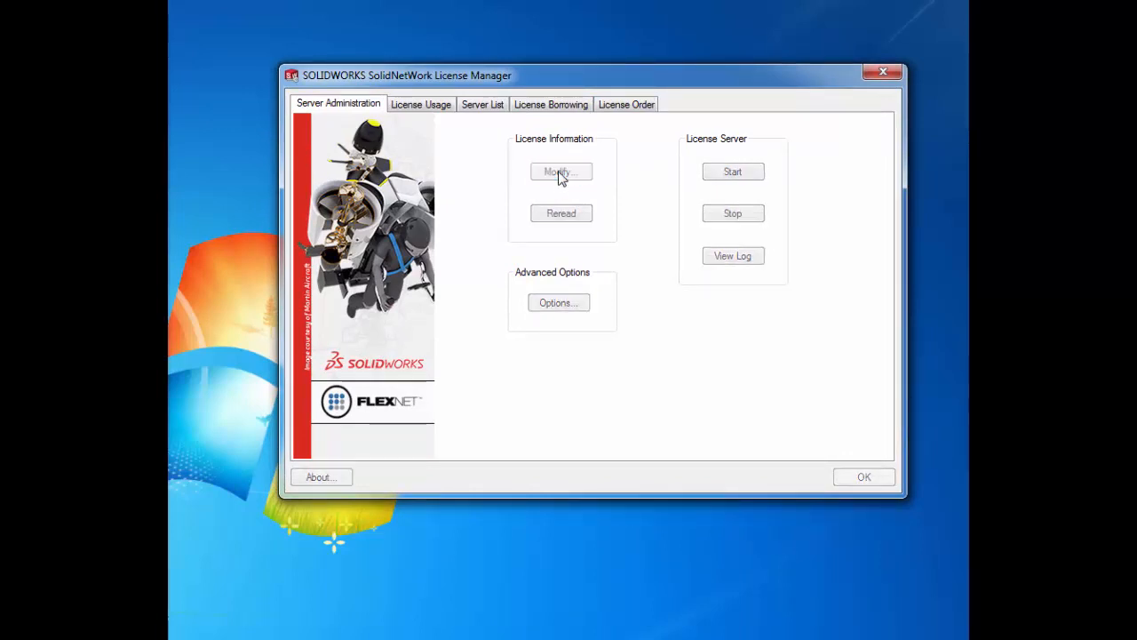
left_click(560, 171)
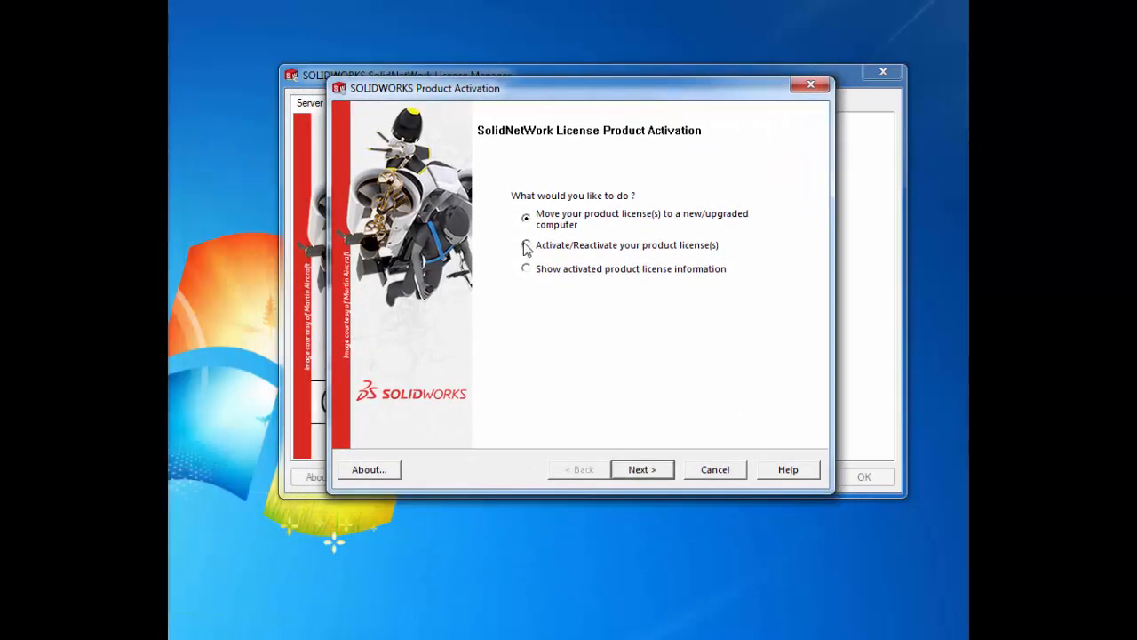
Step: Choose 'Activate/Reactivate your product license(s)' in the activation wizard
left_click(526, 245)
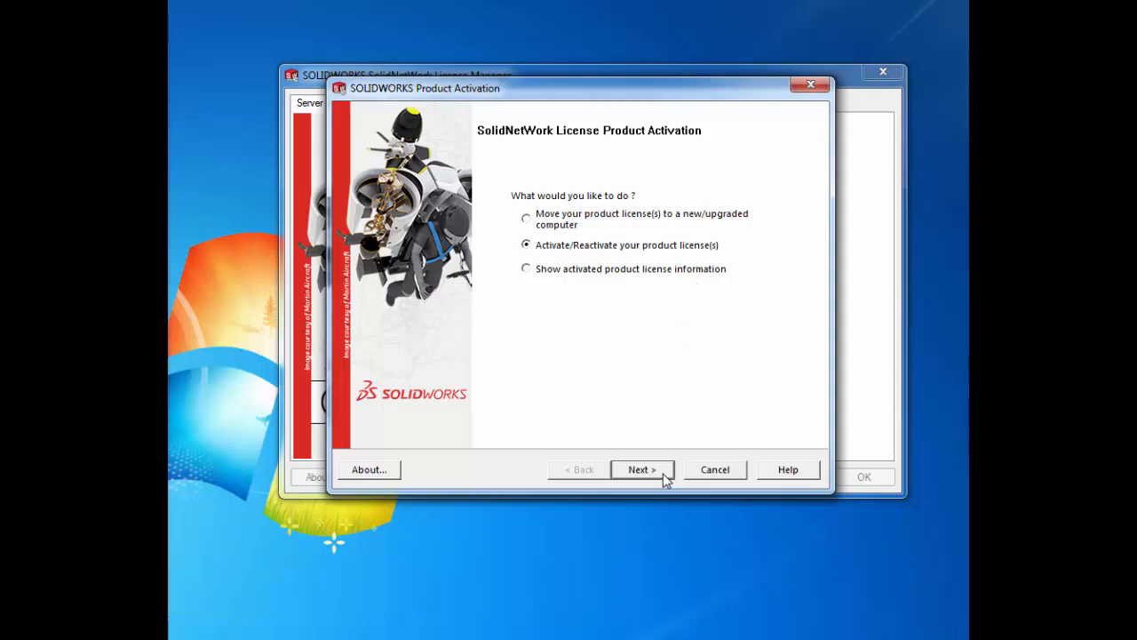
Step: Advance to the License Server Information page showing firewall on, computer cad-m, port 25734
left_click(642, 469)
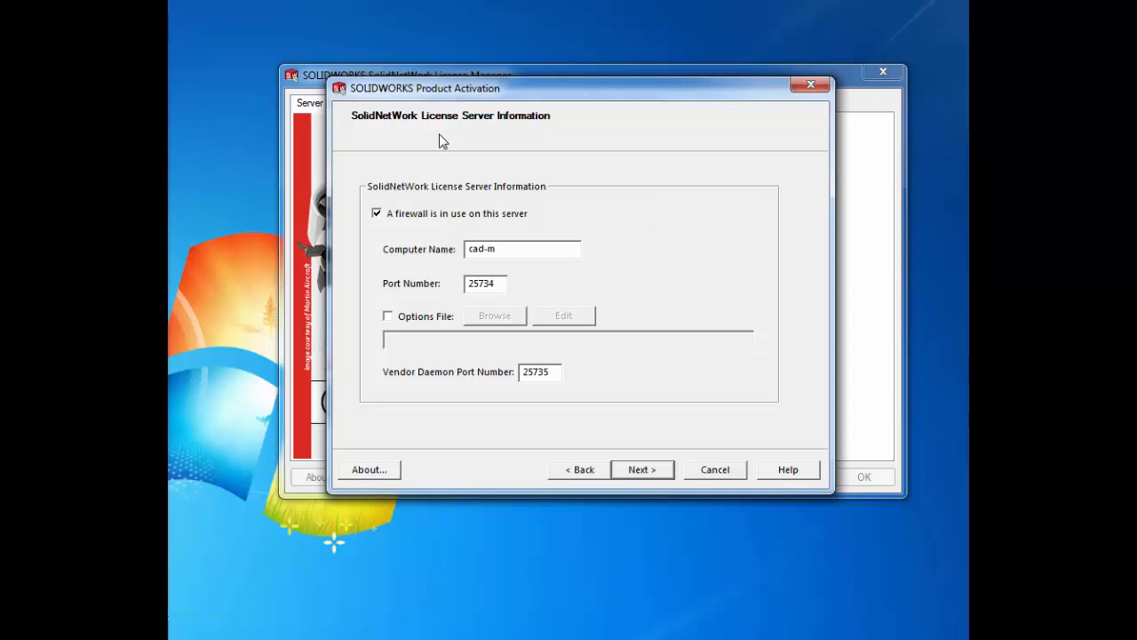
mouse_move(426, 142)
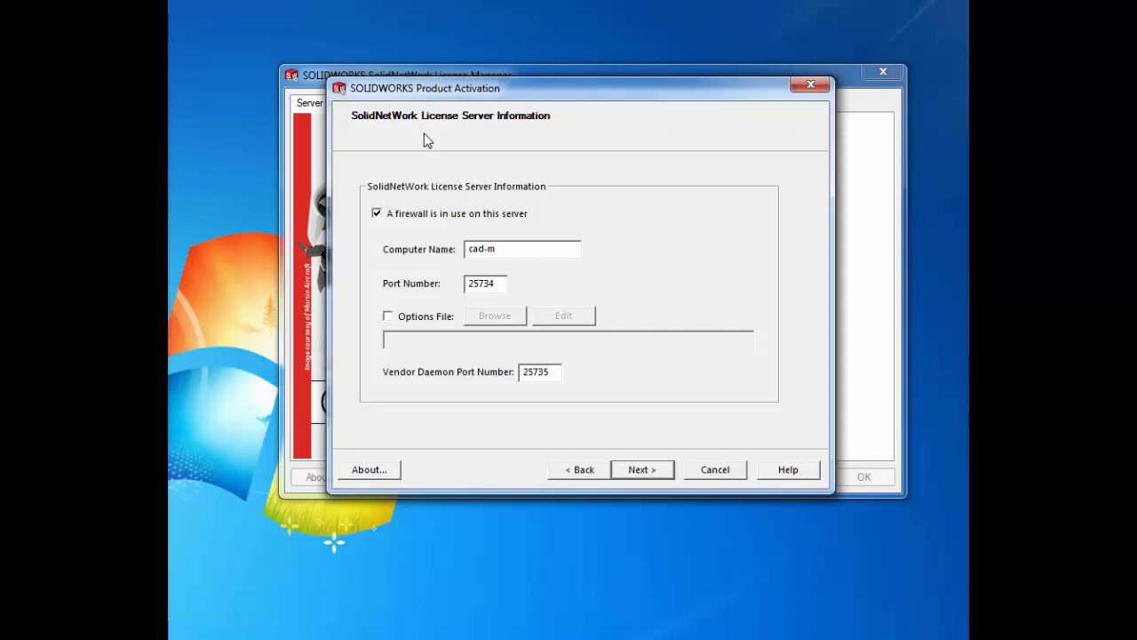
mouse_move(343, 160)
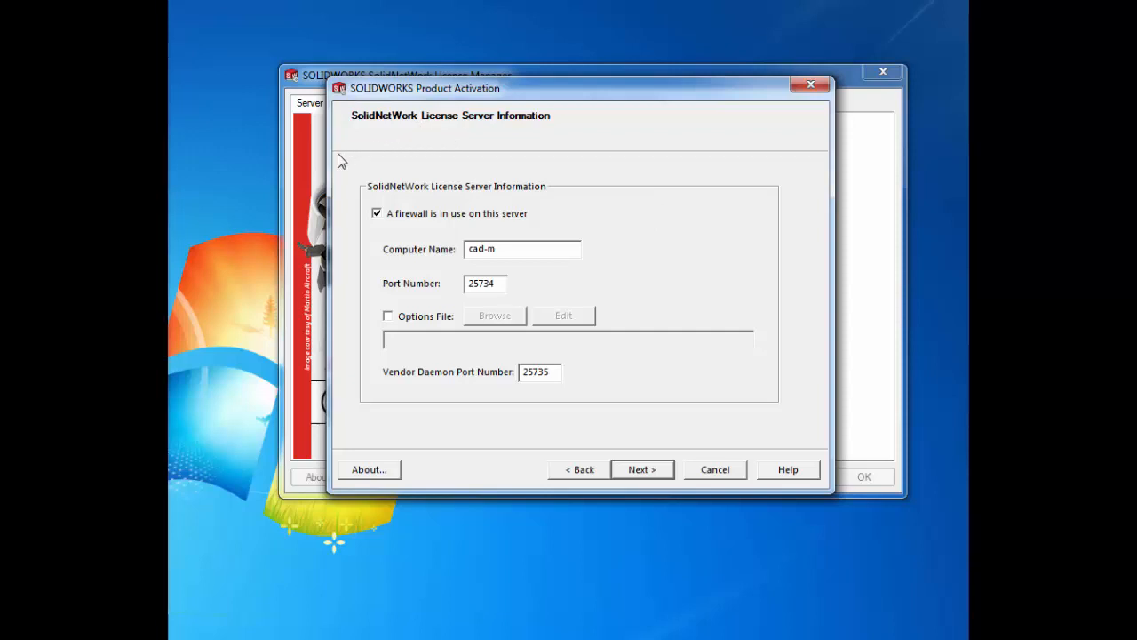
mouse_move(794, 248)
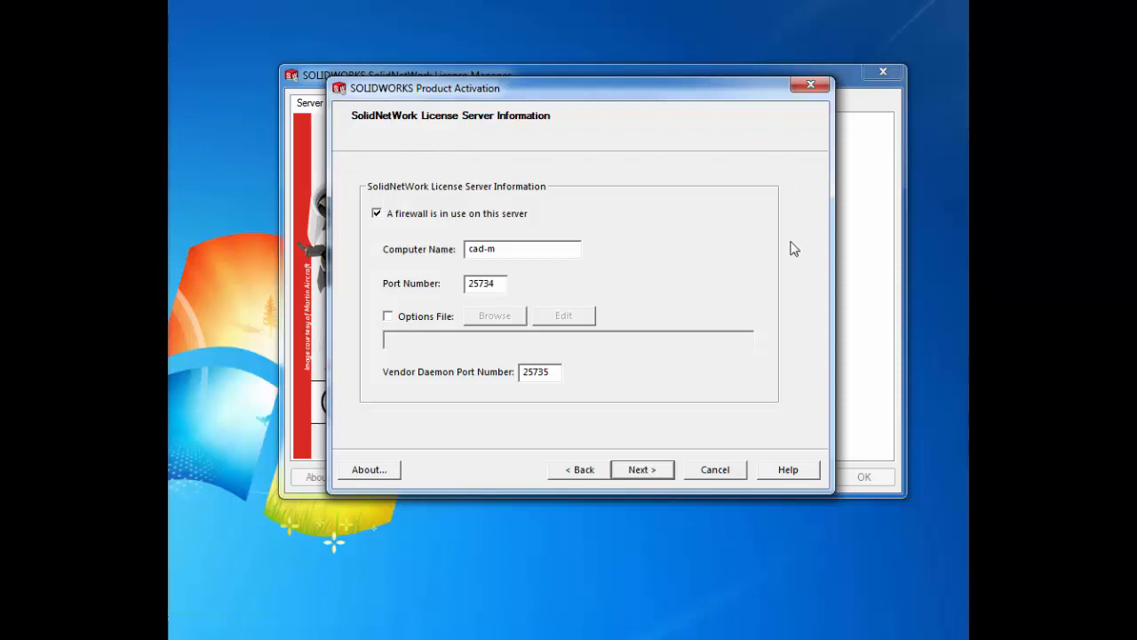
Step: Accept the server settings, select all serial numbers and activate them automatically over the Internet
left_click(642, 469)
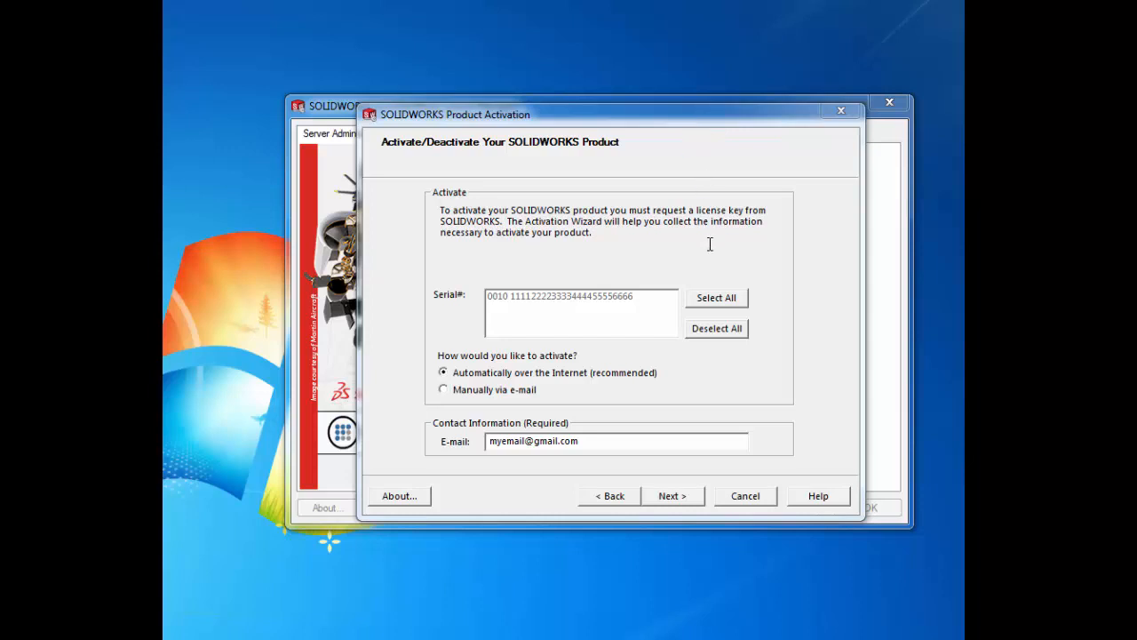
left_click(717, 298)
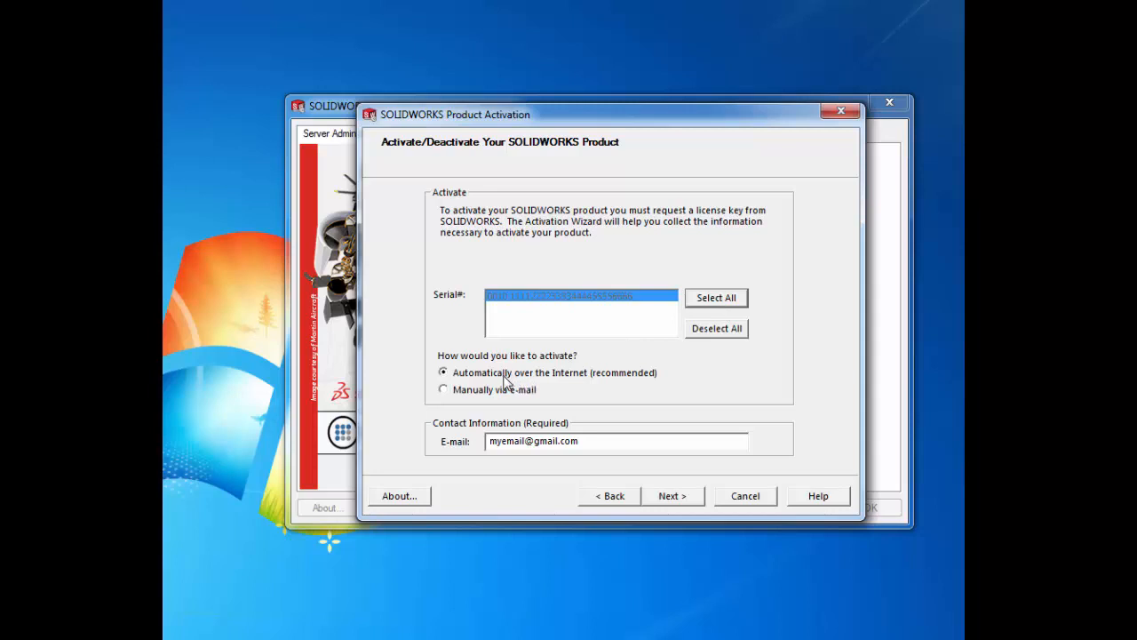
mouse_move(593, 383)
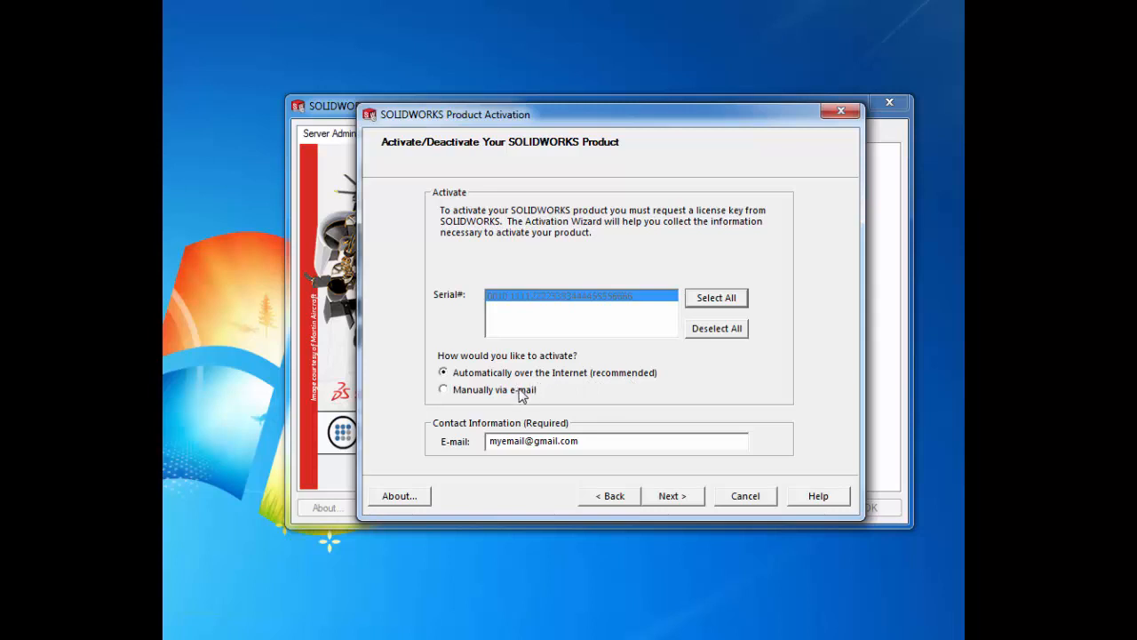
mouse_move(430, 391)
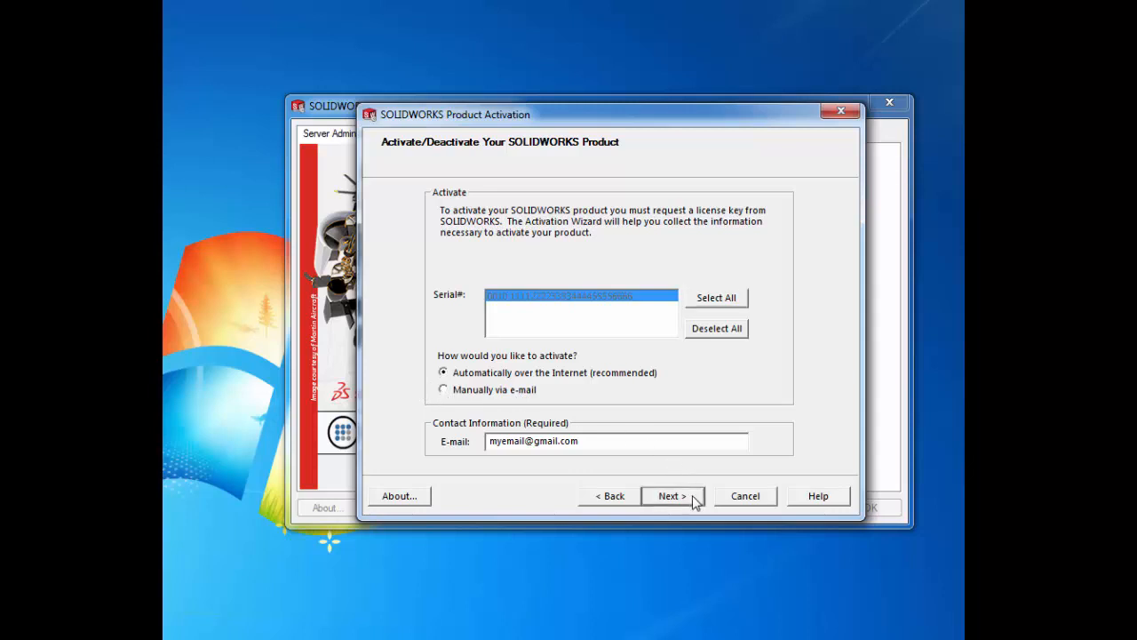
left_click(672, 496)
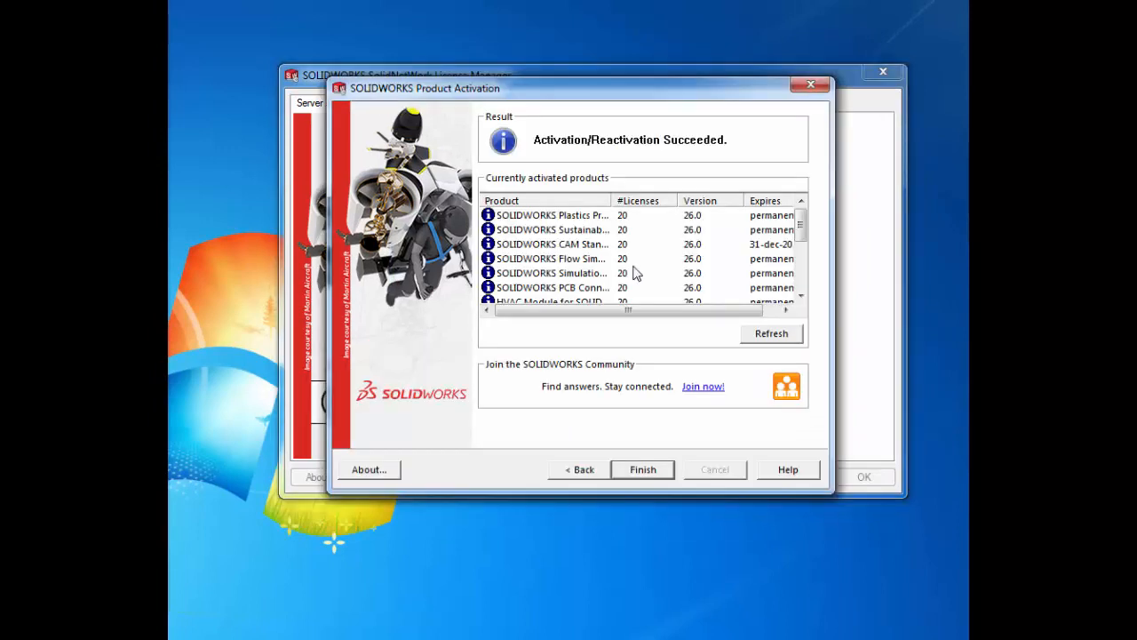